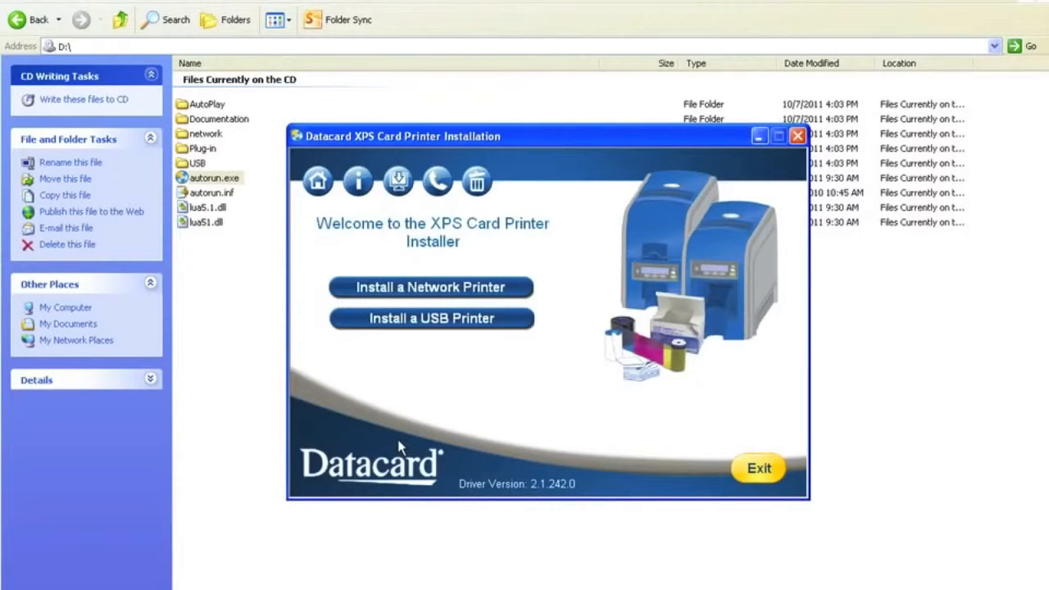
pyautogui.moveTo(402, 443)
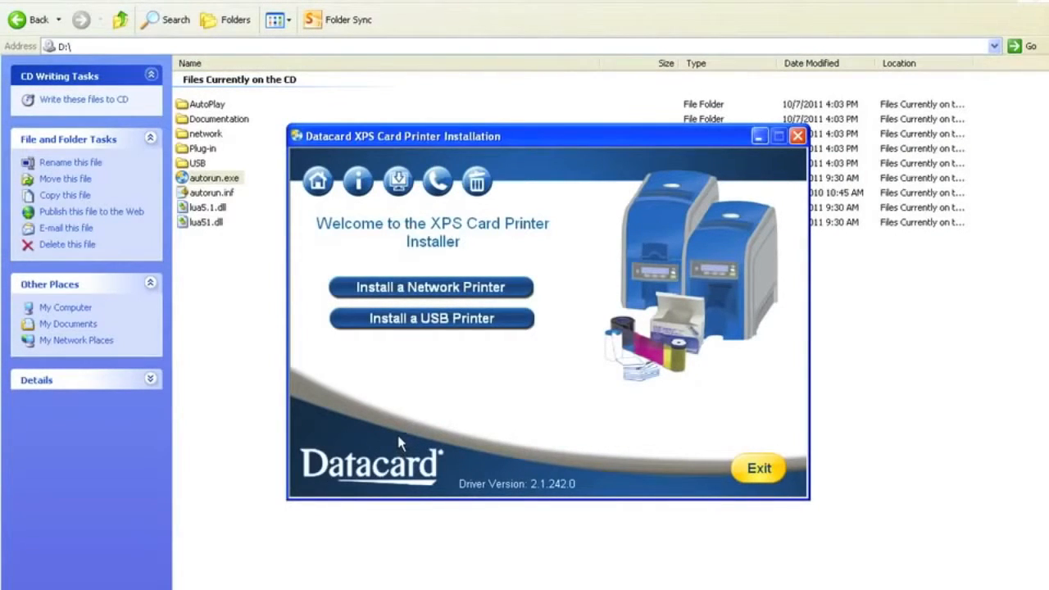
pyautogui.moveTo(436, 328)
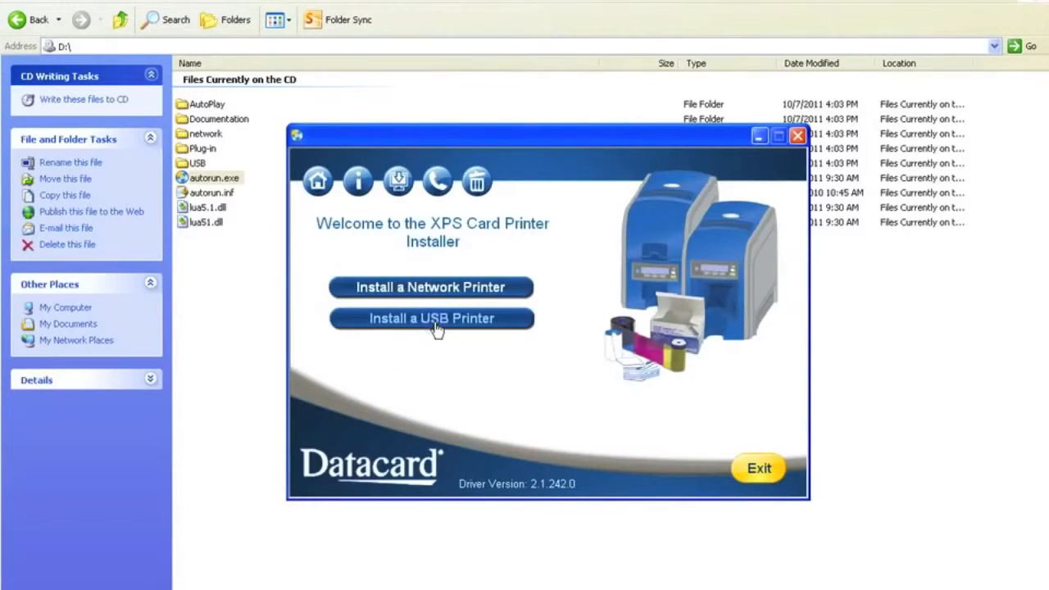
# Begin a USB printer install and accept the license agreement to reach printer preparation
pyautogui.click(433, 318)
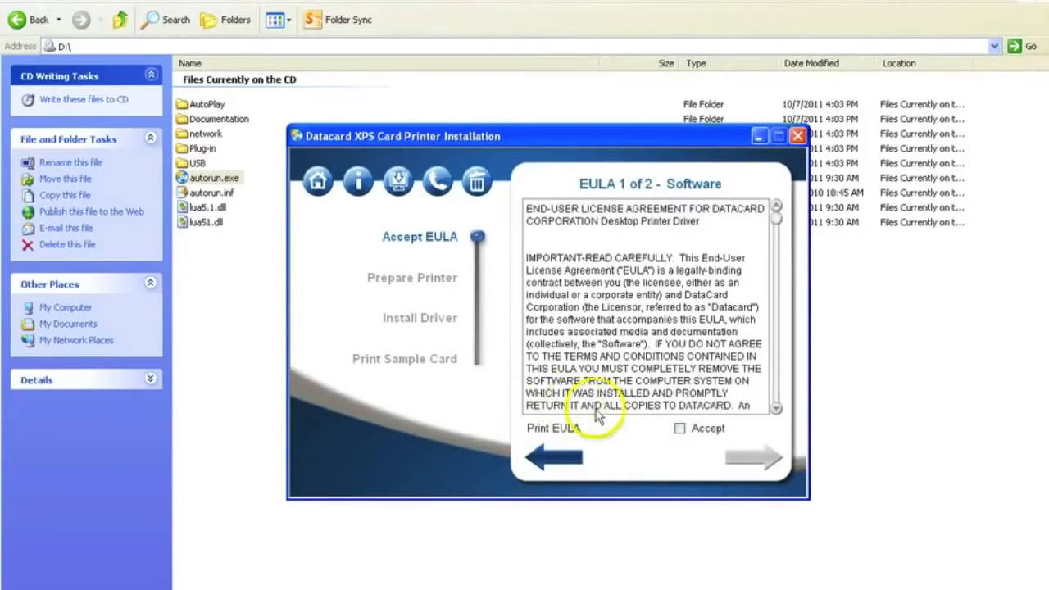
pyautogui.click(678, 427)
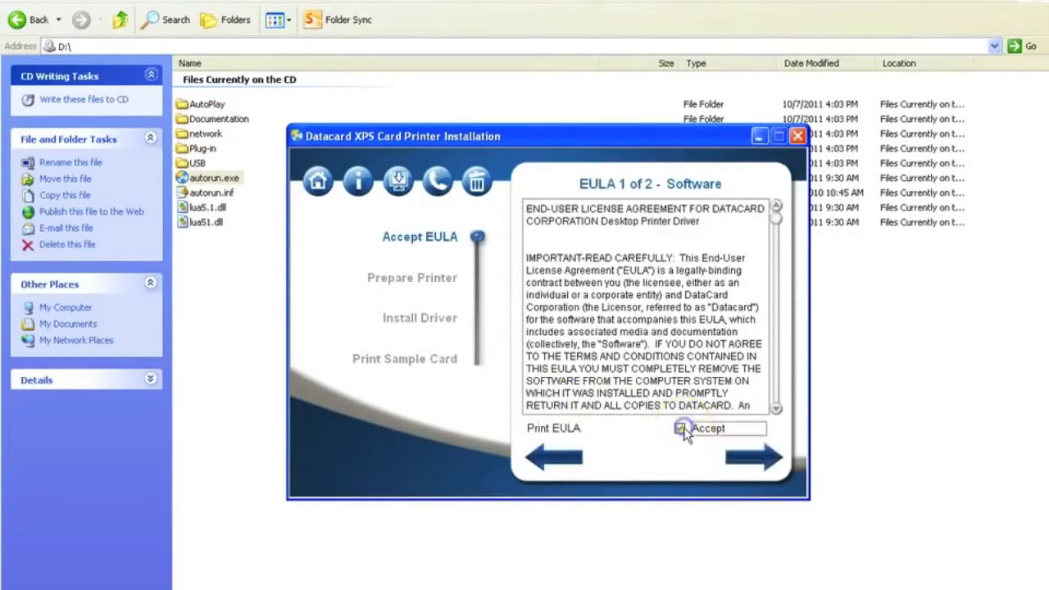
pyautogui.click(679, 429)
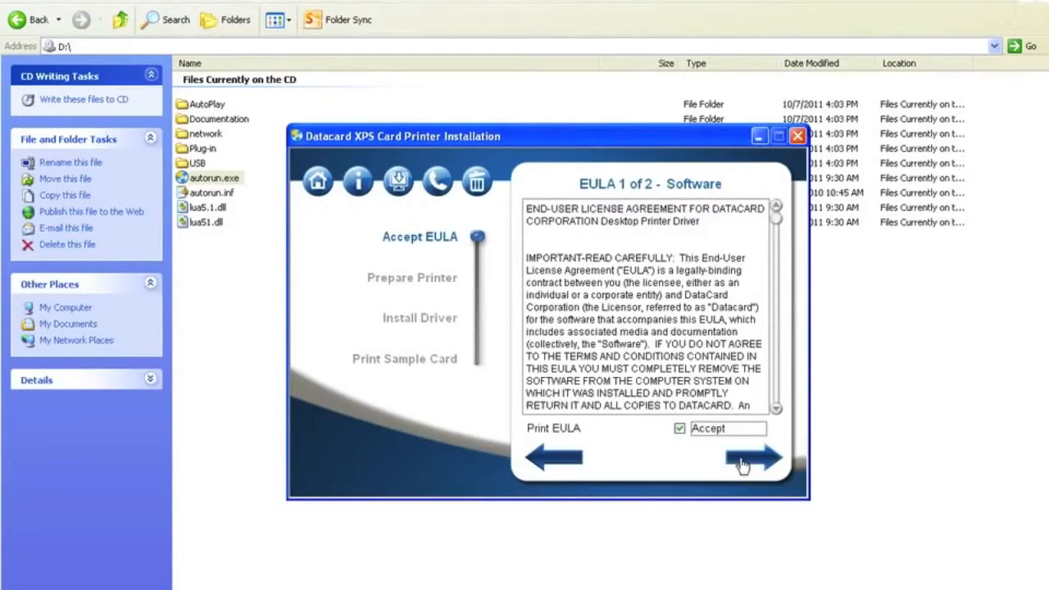
pyautogui.click(752, 457)
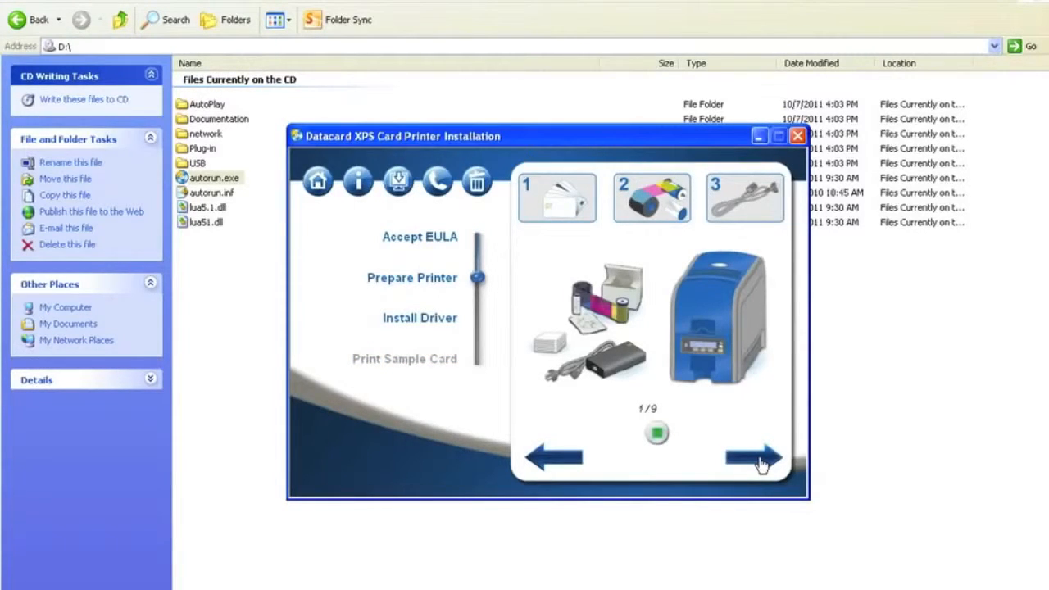
# Page forward through the Prepare Printer instructions past step 6 of 9
pyautogui.click(754, 457)
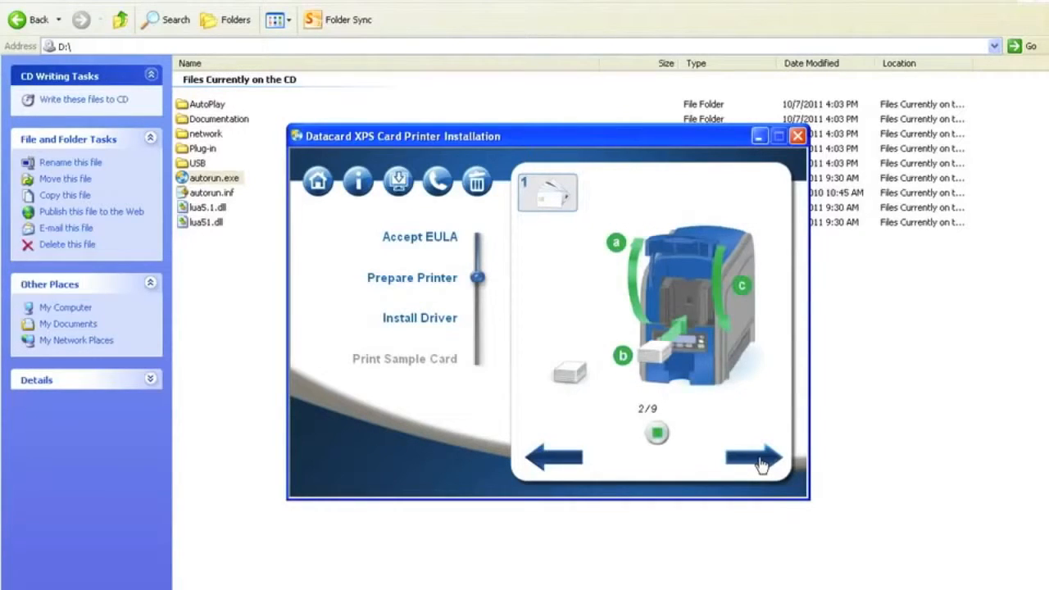
pyautogui.click(754, 456)
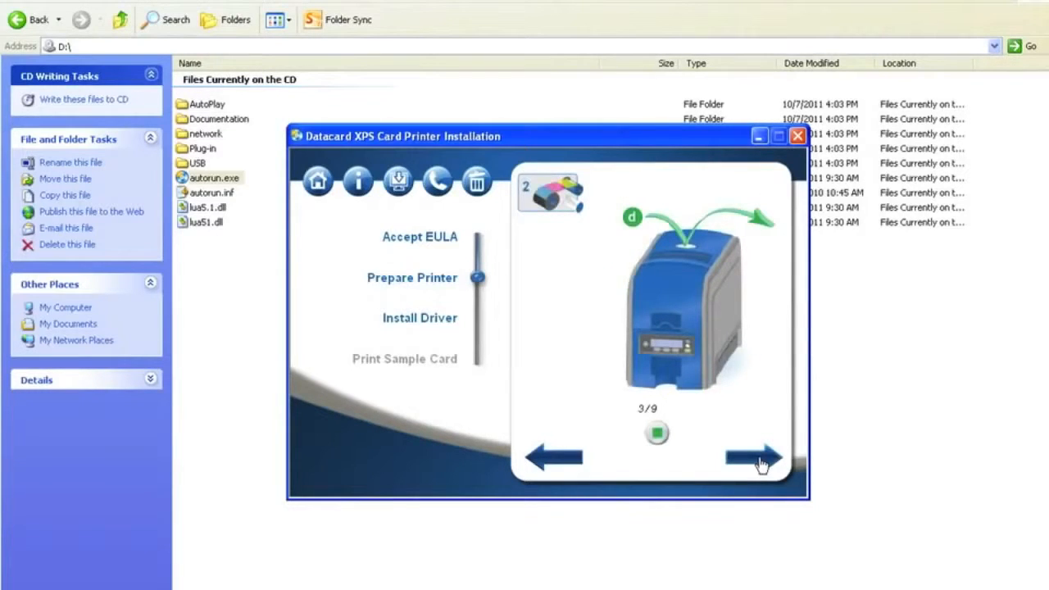
pyautogui.click(754, 456)
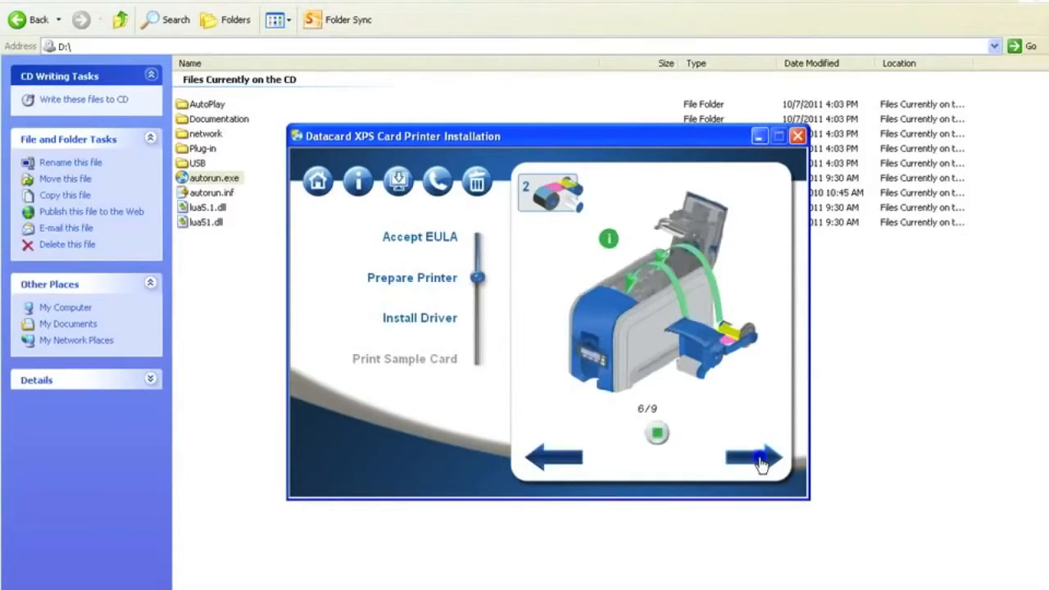
pyautogui.click(761, 458)
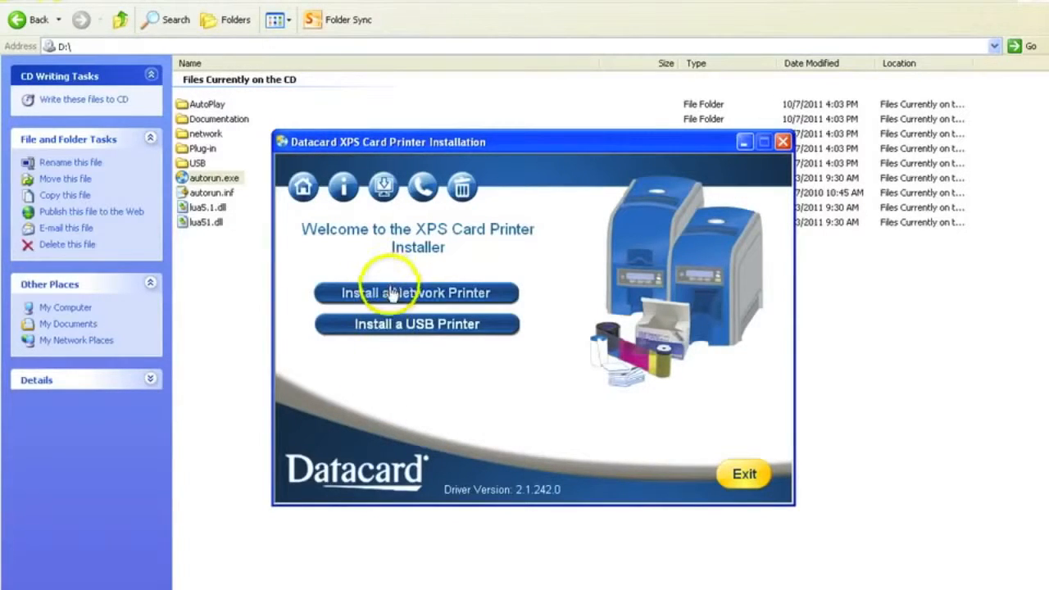
# Begin a network printer install and accept the license agreement
pyautogui.click(416, 292)
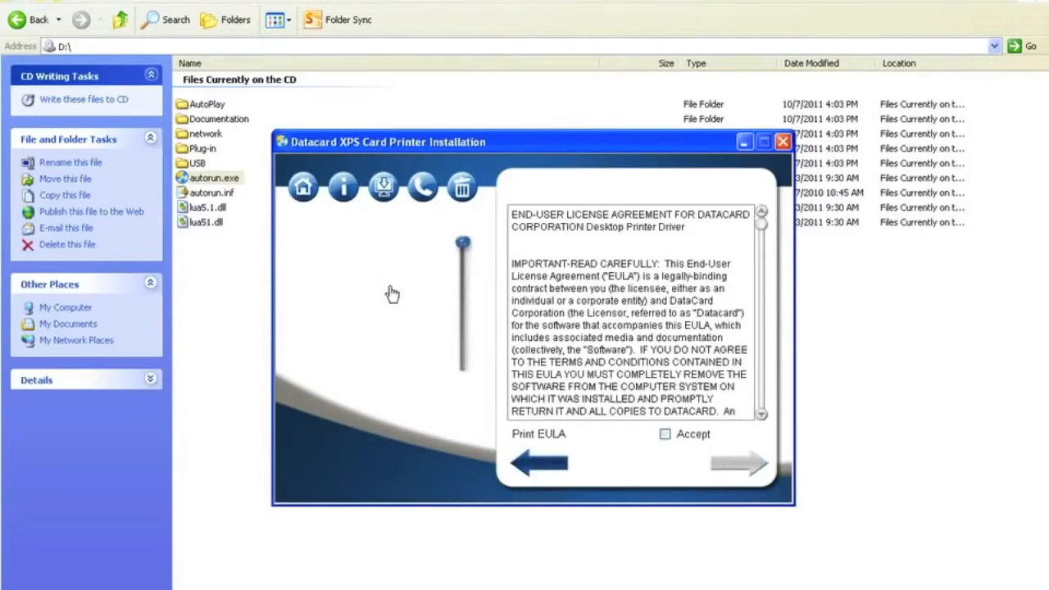
pyautogui.click(666, 435)
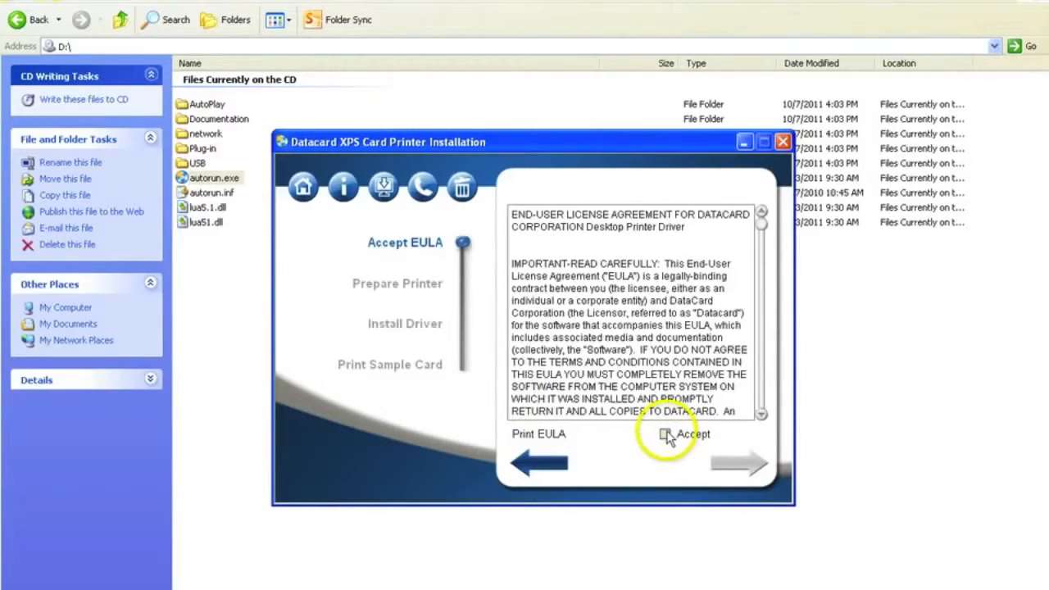
pyautogui.click(666, 433)
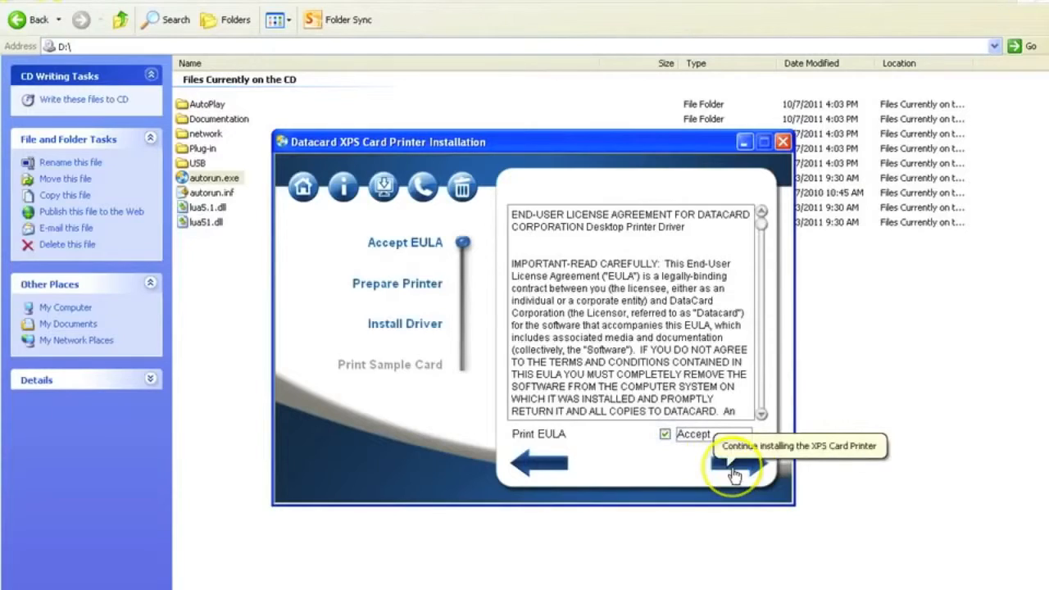
pyautogui.click(734, 462)
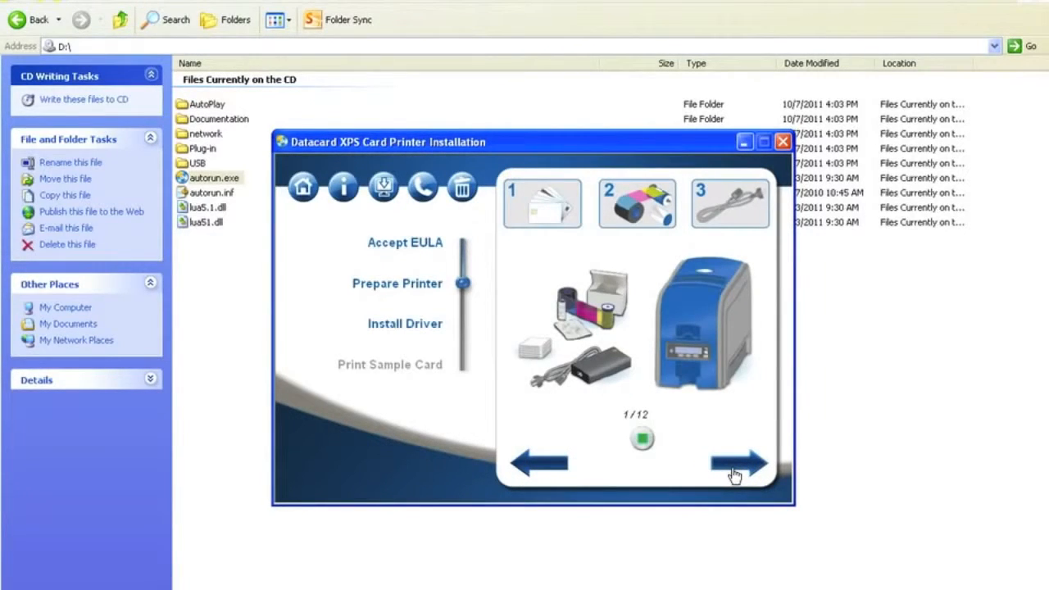
# Advance through the Prepare Printer steps to the network driver installation
pyautogui.click(737, 462)
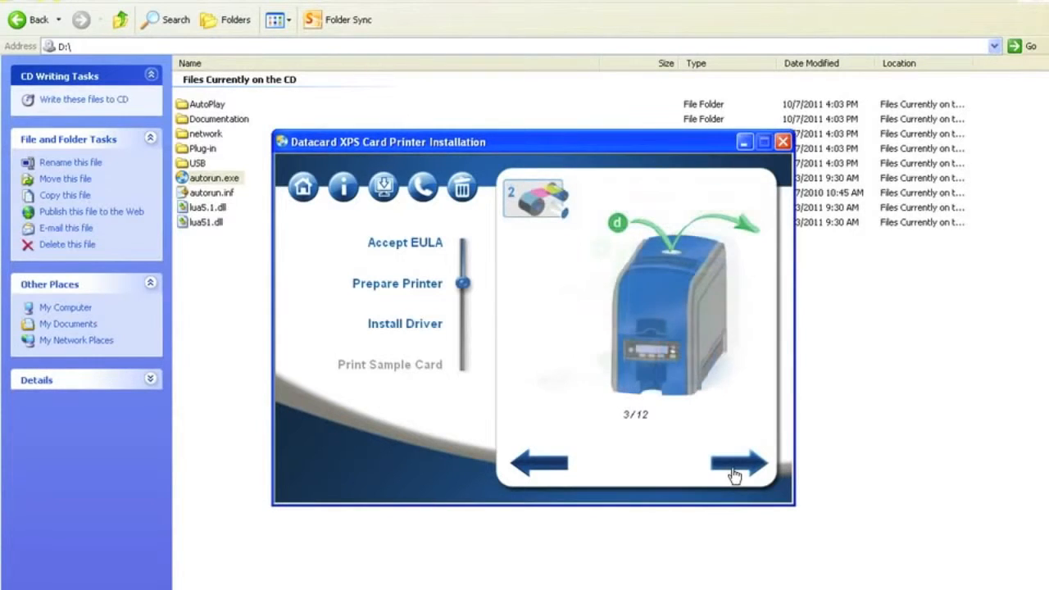
pyautogui.click(735, 462)
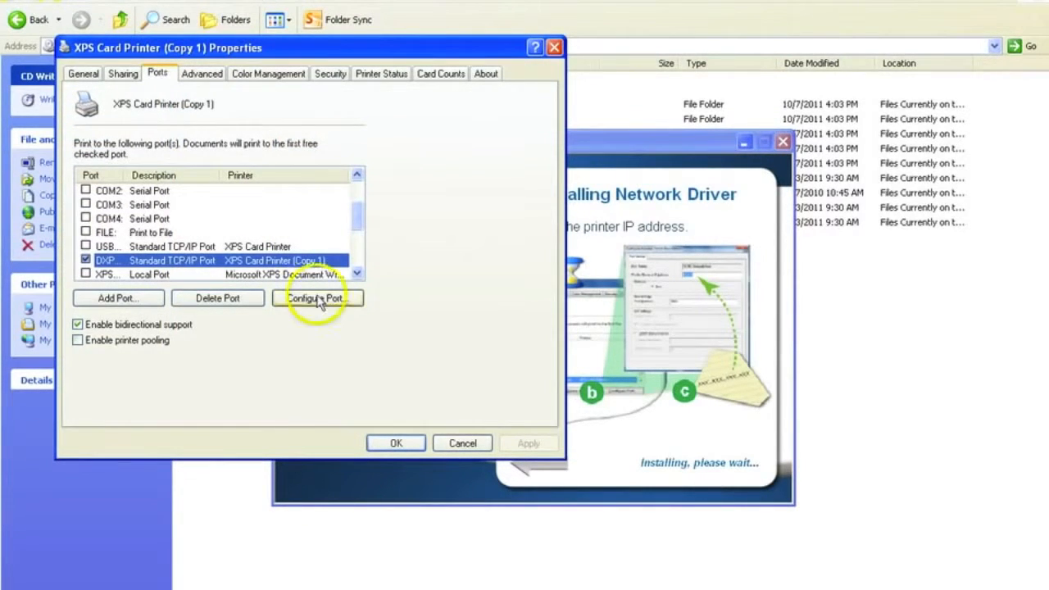
# Configure the printer's TCP/IP port with IP address 17.17.1.42 and close the printer properties
pyautogui.click(318, 298)
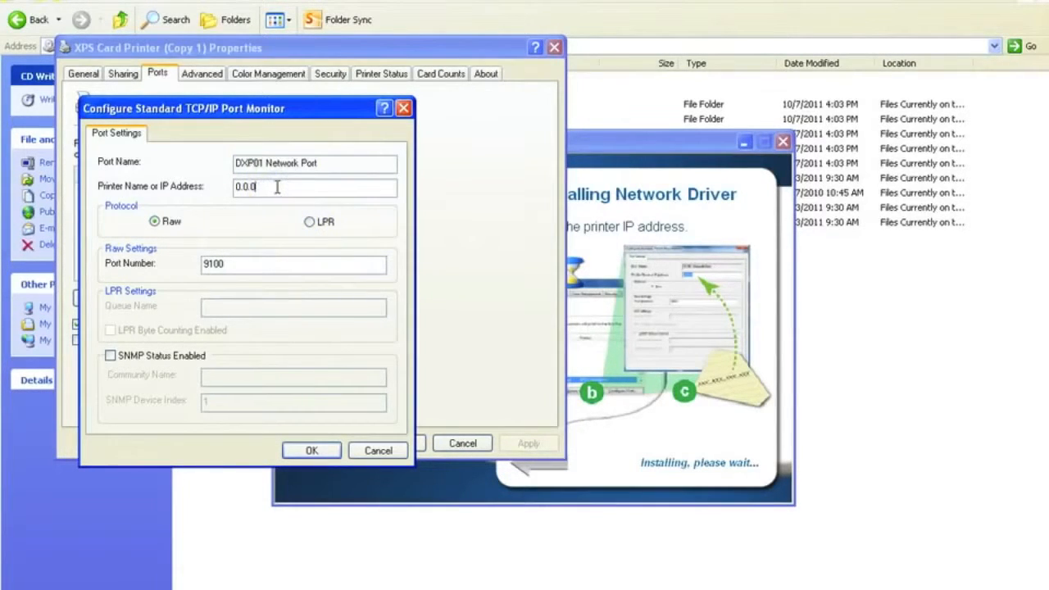
pyautogui.write('17')
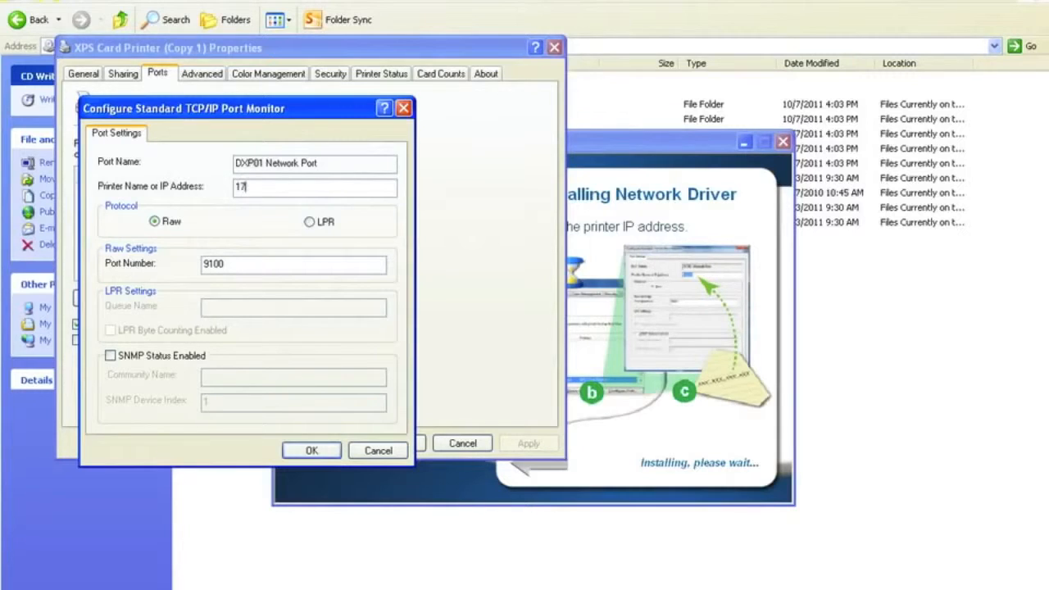
pyautogui.write('7.17.1.42')
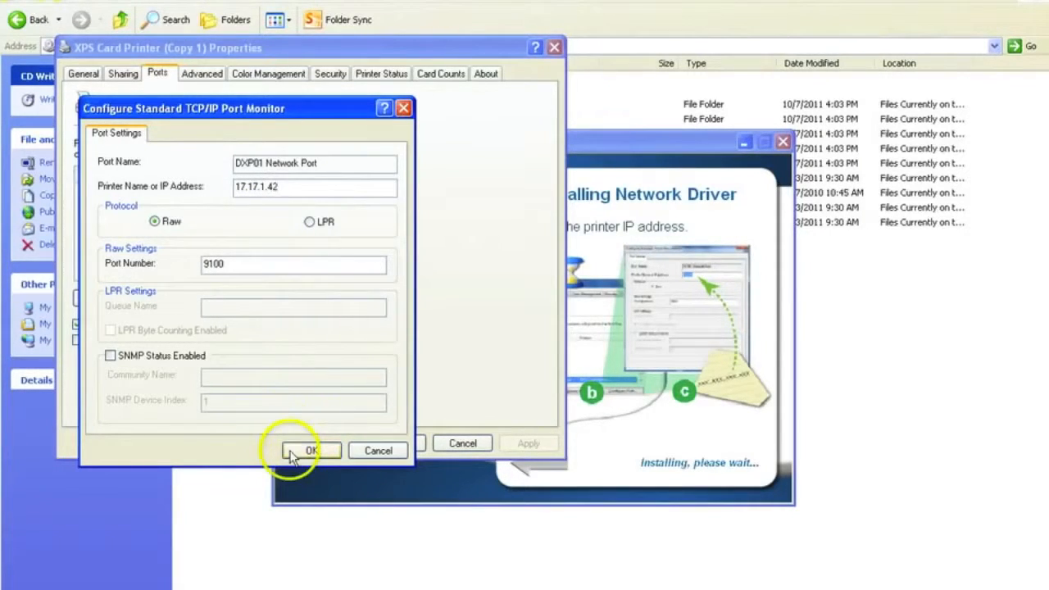
pyautogui.click(310, 449)
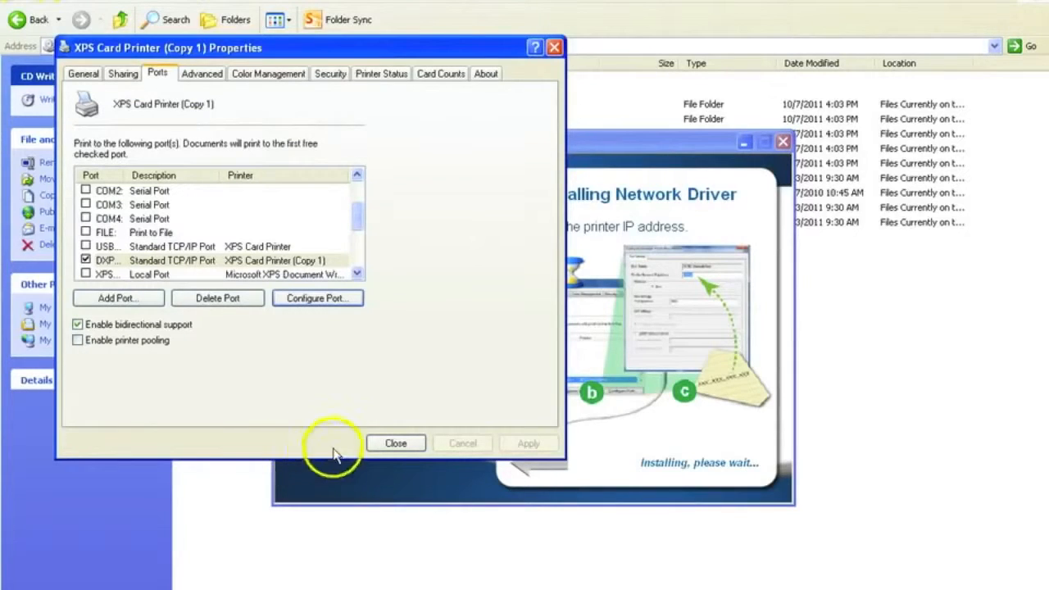
pyautogui.click(395, 443)
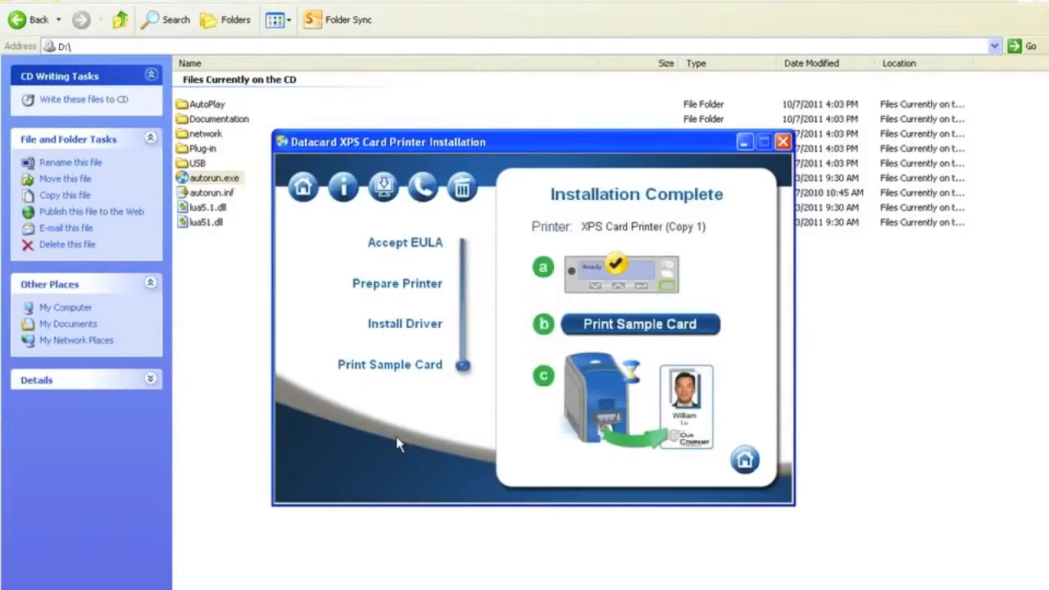
pyautogui.moveTo(423, 423)
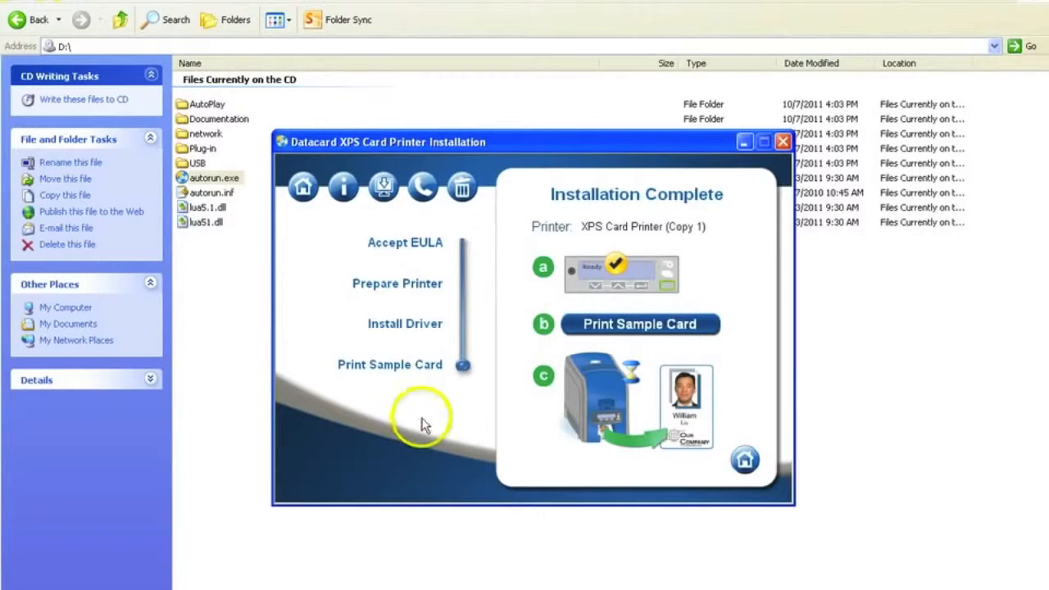